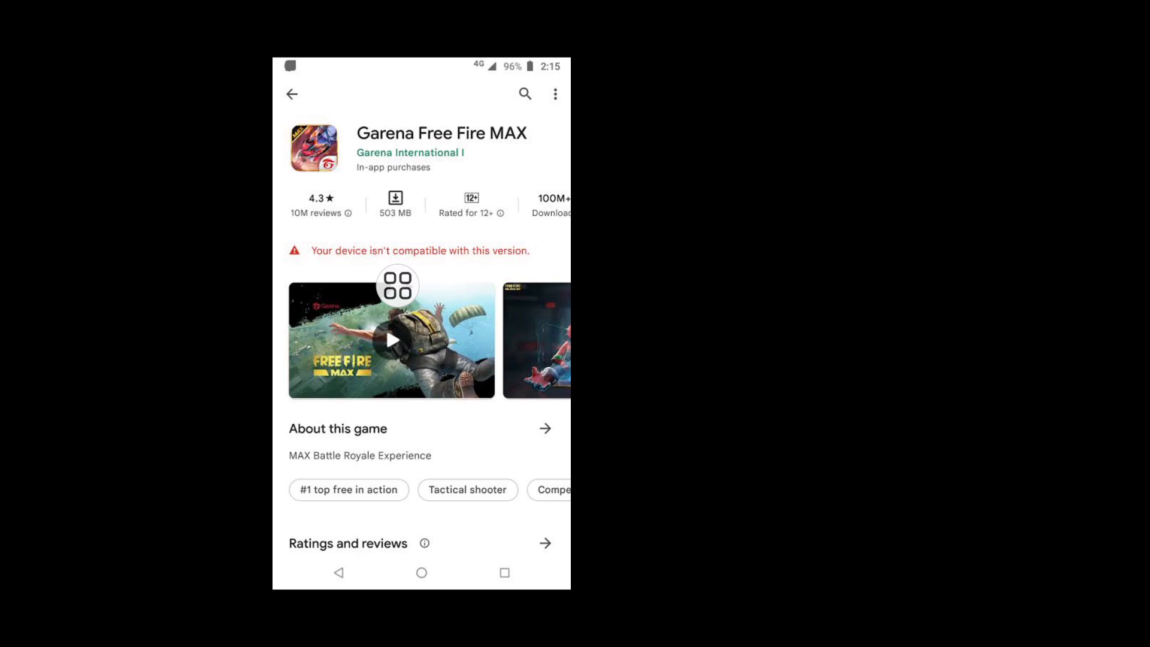
mouse_move(459, 217)
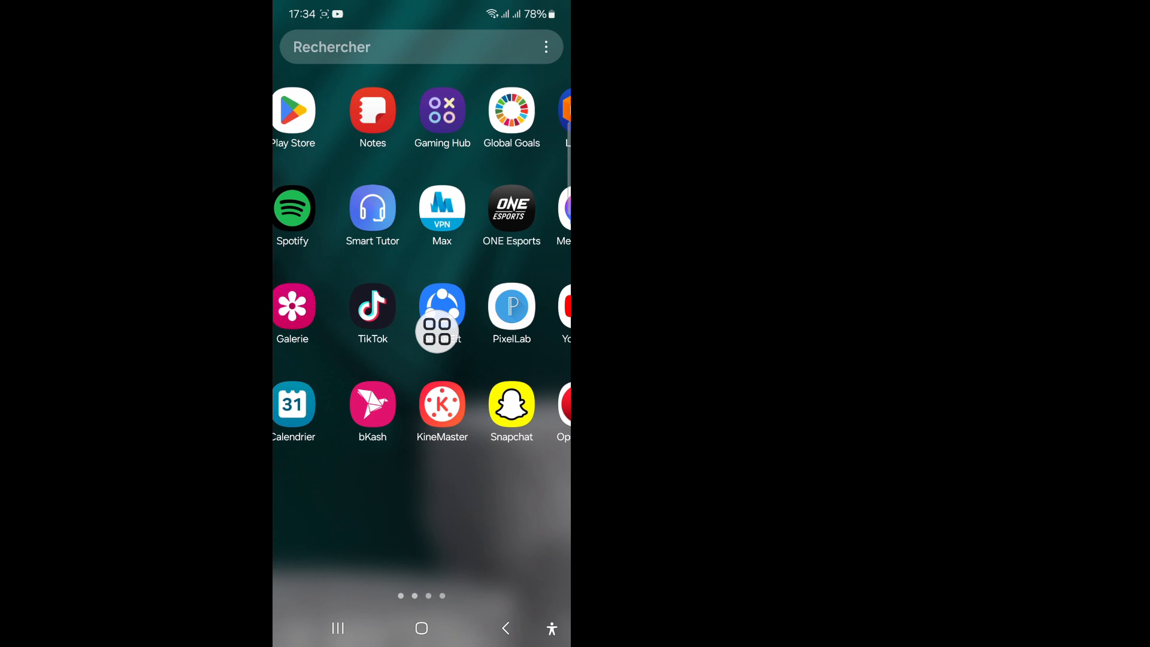
Step: Swipe the app drawer back to its first page showing Paramètres
scroll("left", 3)
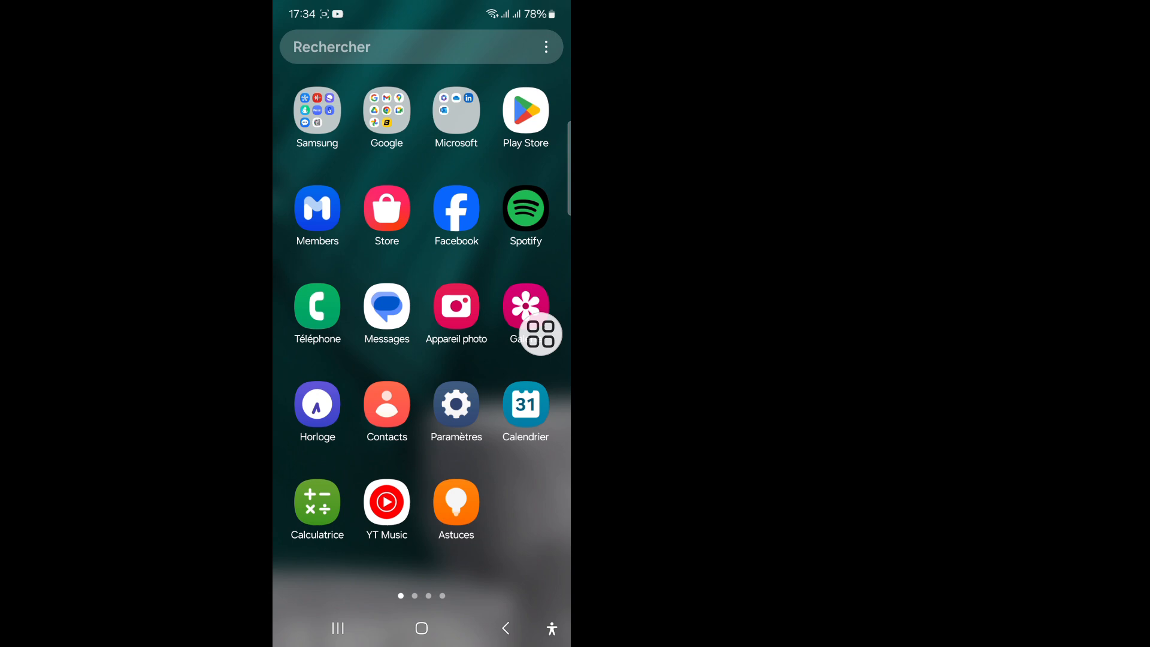
Step: In Paramètres > Applications, search the installed apps for 'Google play'
left_click(456, 404)
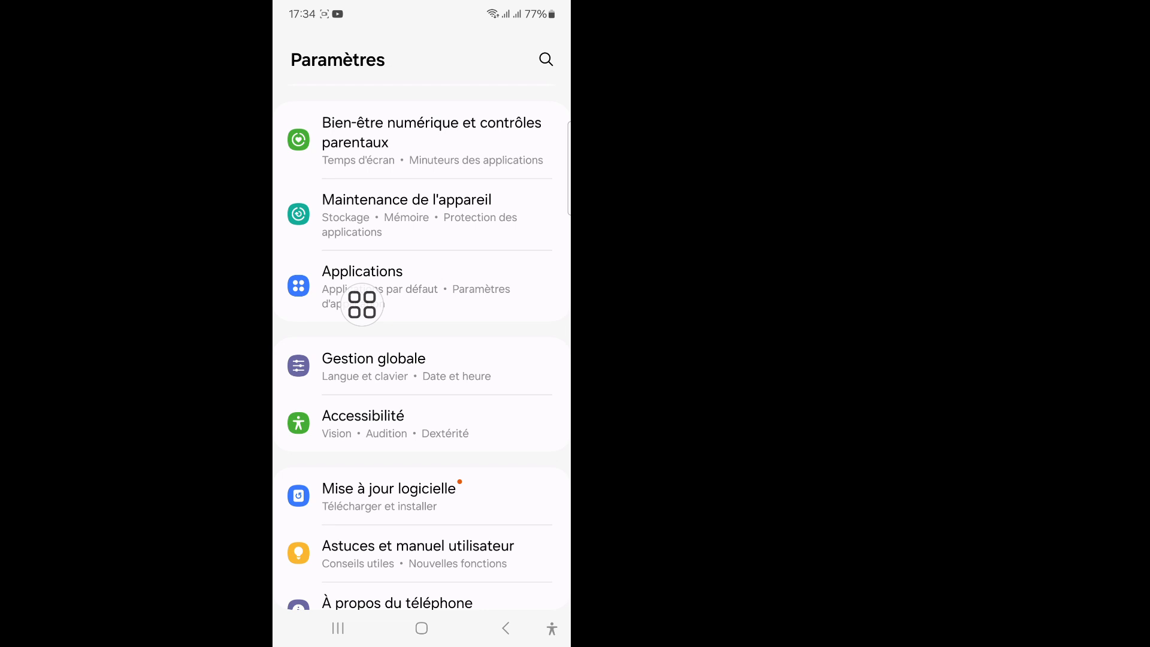
left_click(361, 286)
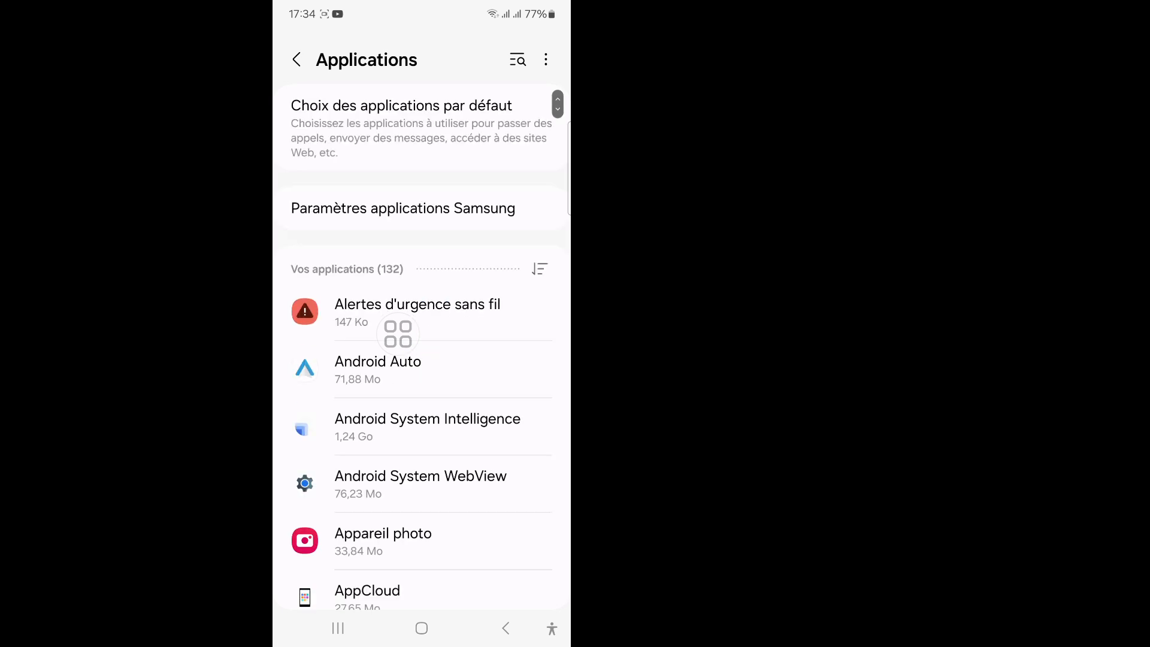
left_click(517, 60)
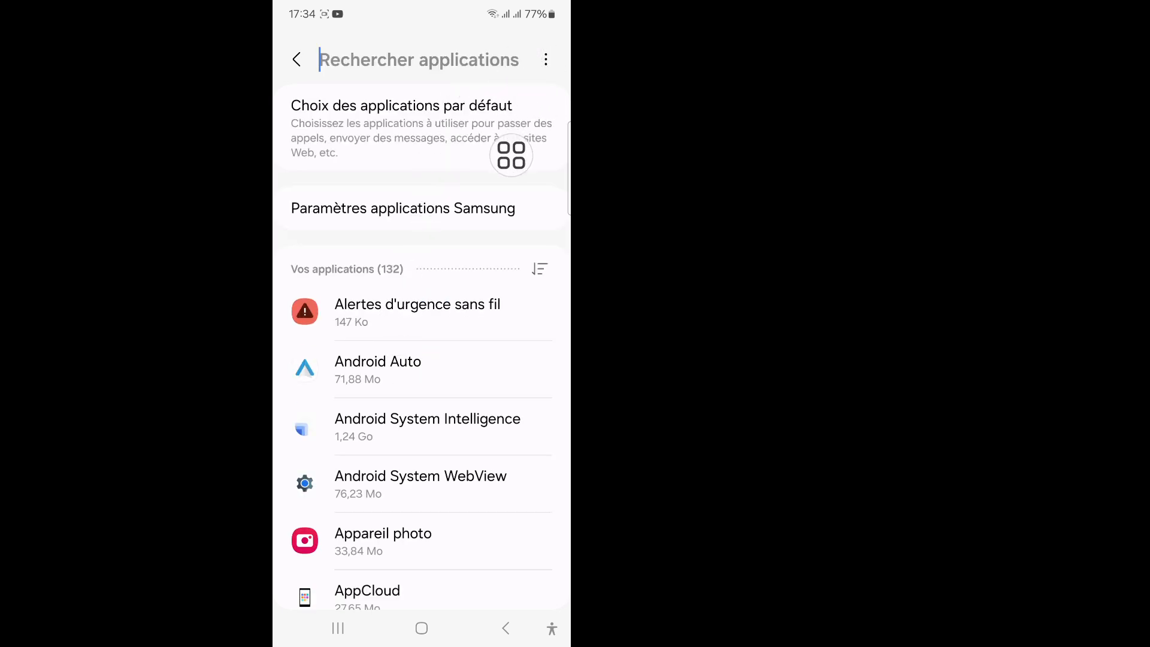
left_click(418, 59)
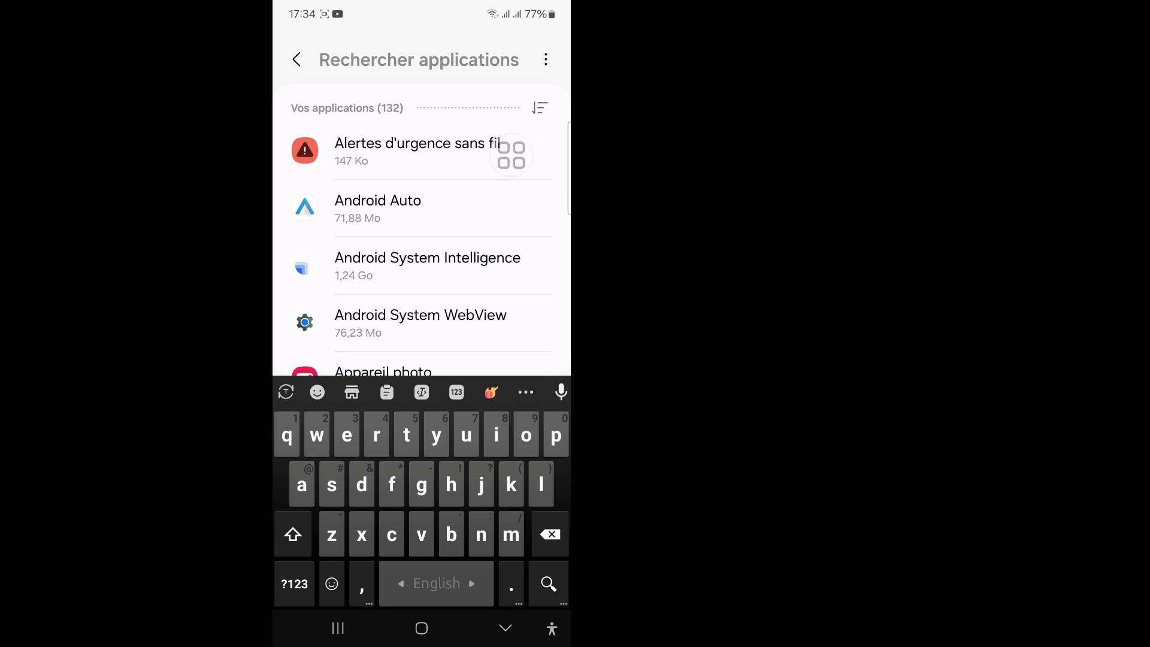
type("oogle play")
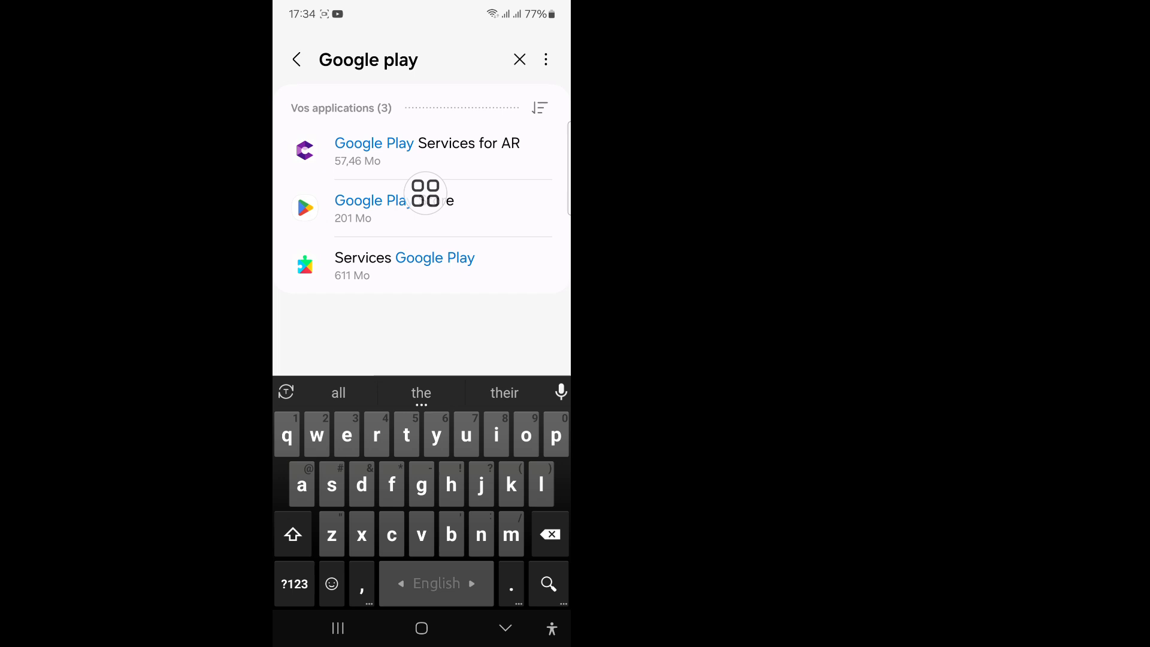
Step: Go to Google Play Store's Stockage details from its app information
left_click(373, 201)
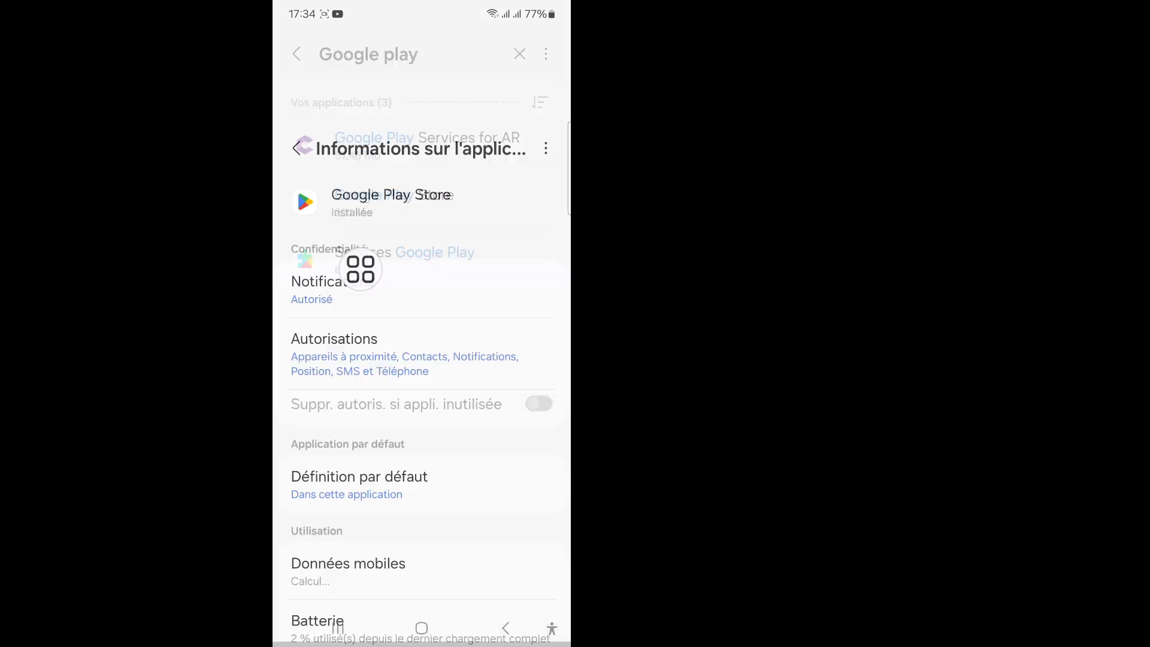
scroll("down", 3)
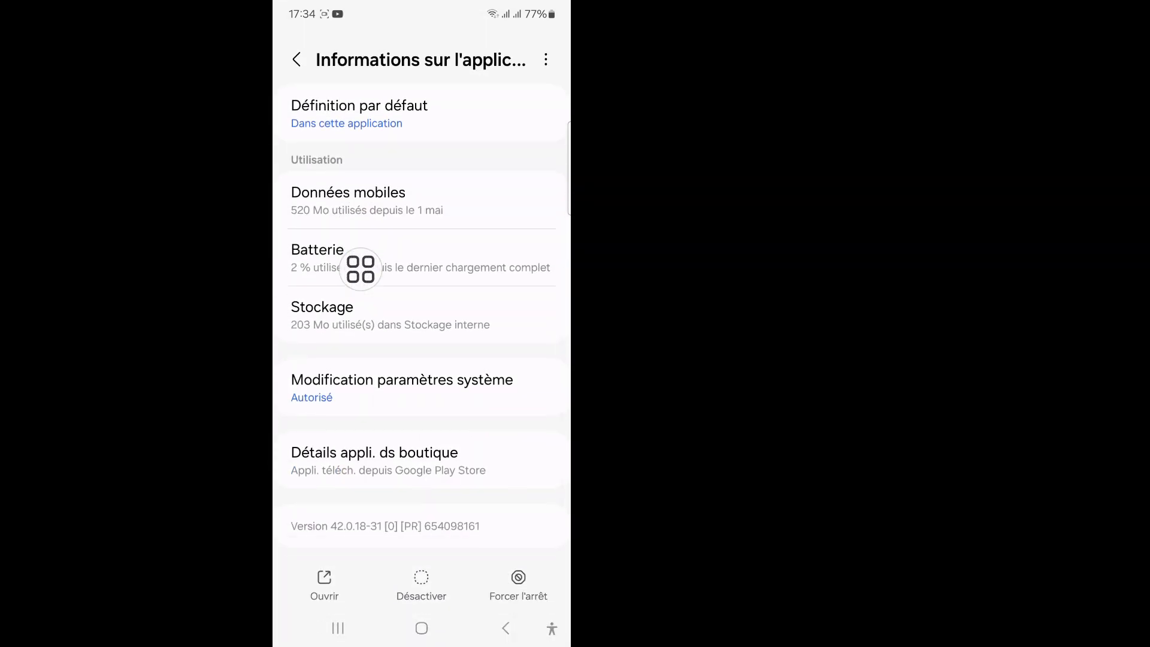
scroll("down", 3)
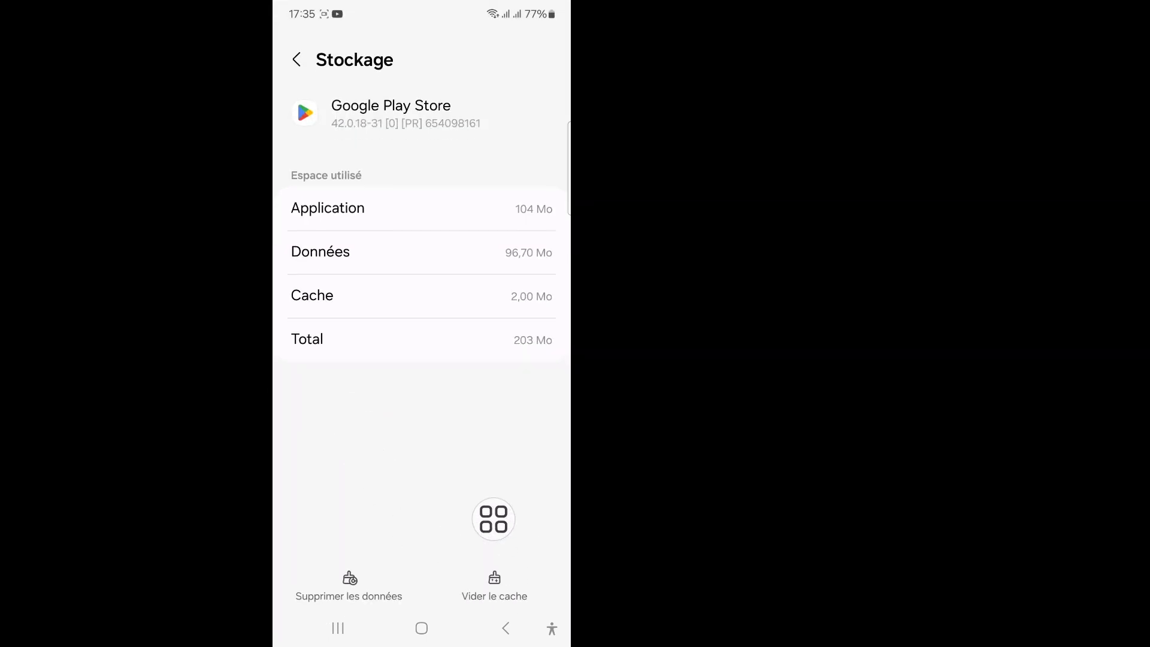
left_click(494, 584)
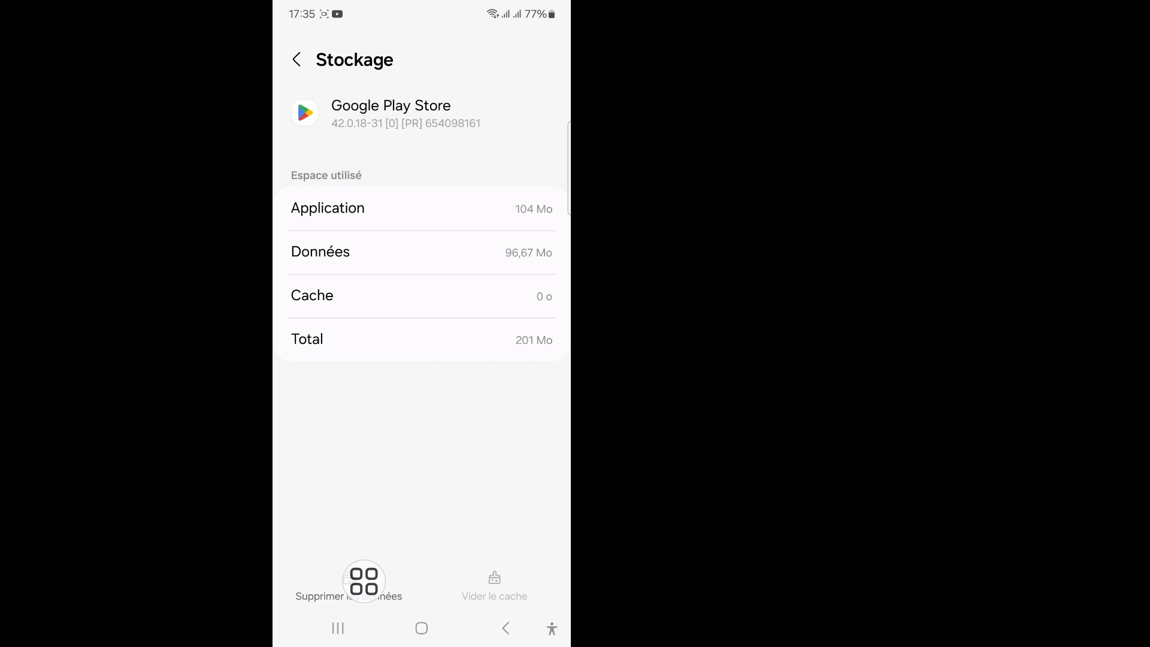
Step: Empty Google Play Store's cache and permanently delete its data
left_click(348, 583)
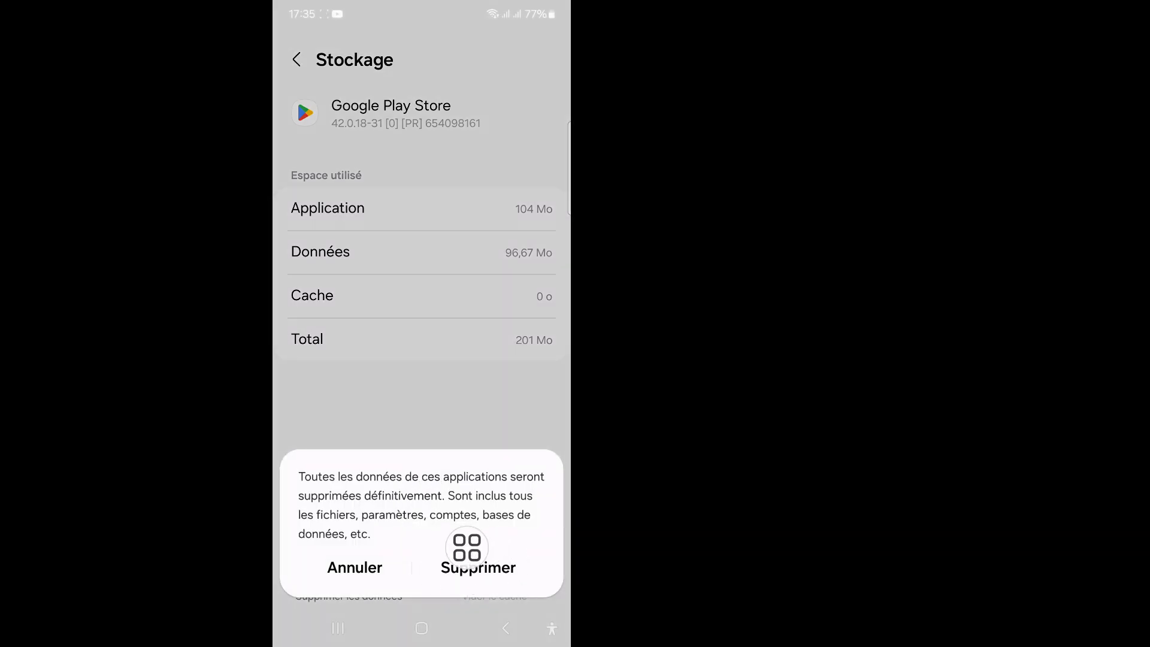
left_click(355, 566)
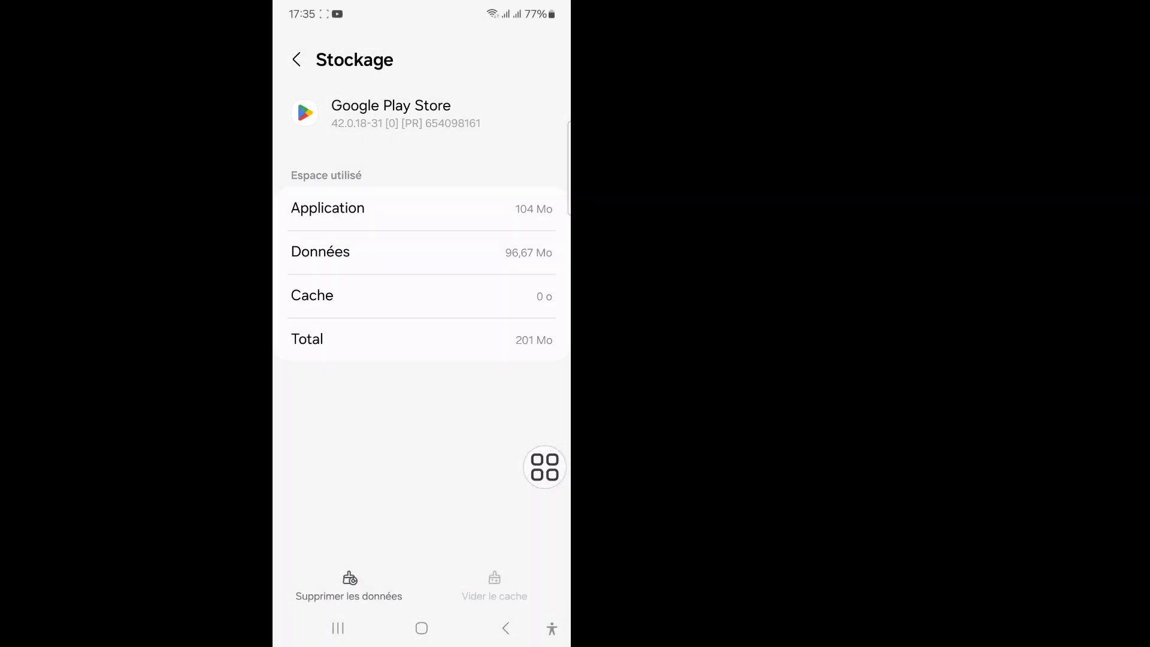
left_click(296, 59)
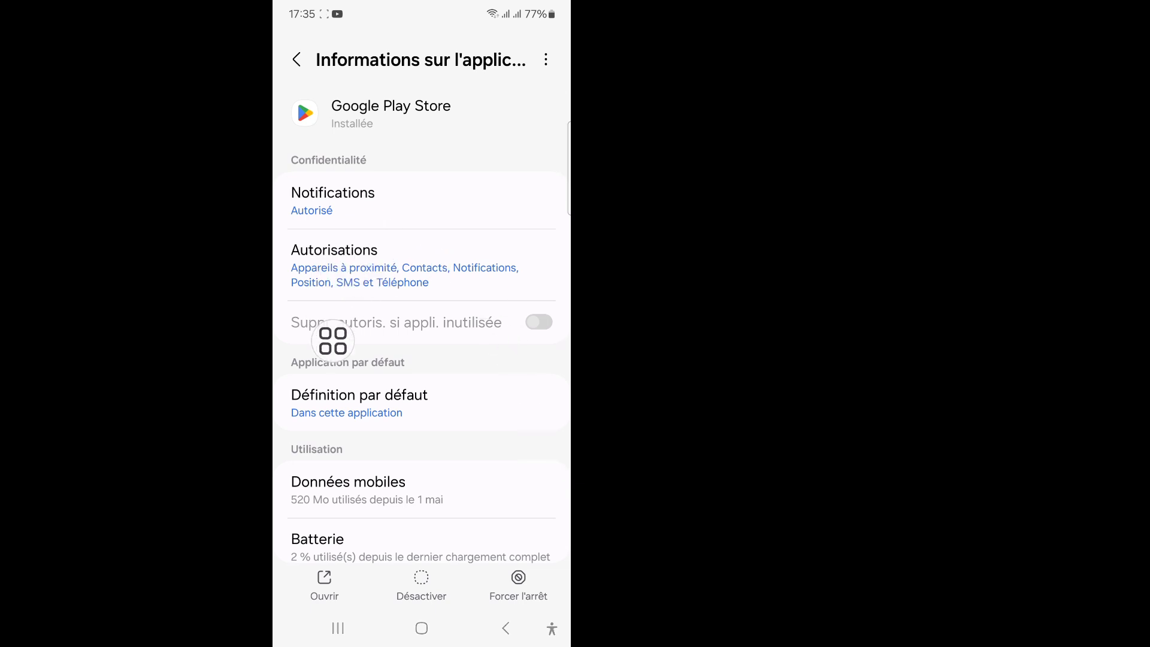
Step: Review Google Play Store's Téléphone permission, then leave settings for the app drawer
left_click(405, 264)
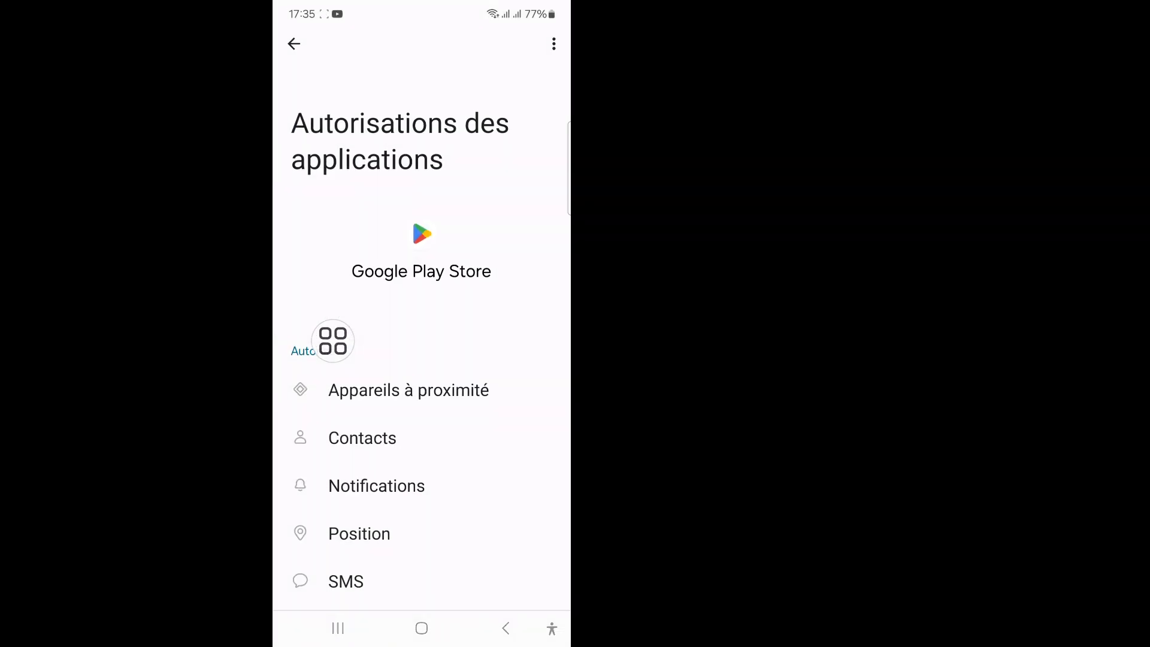
scroll("down", 3)
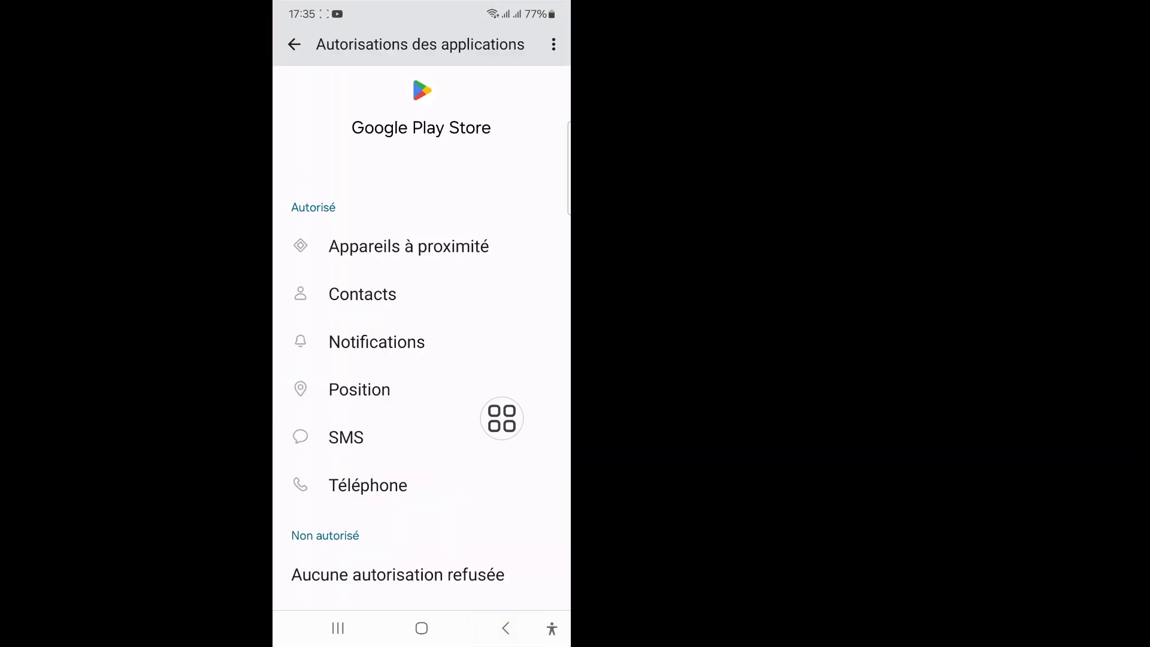
left_click(376, 342)
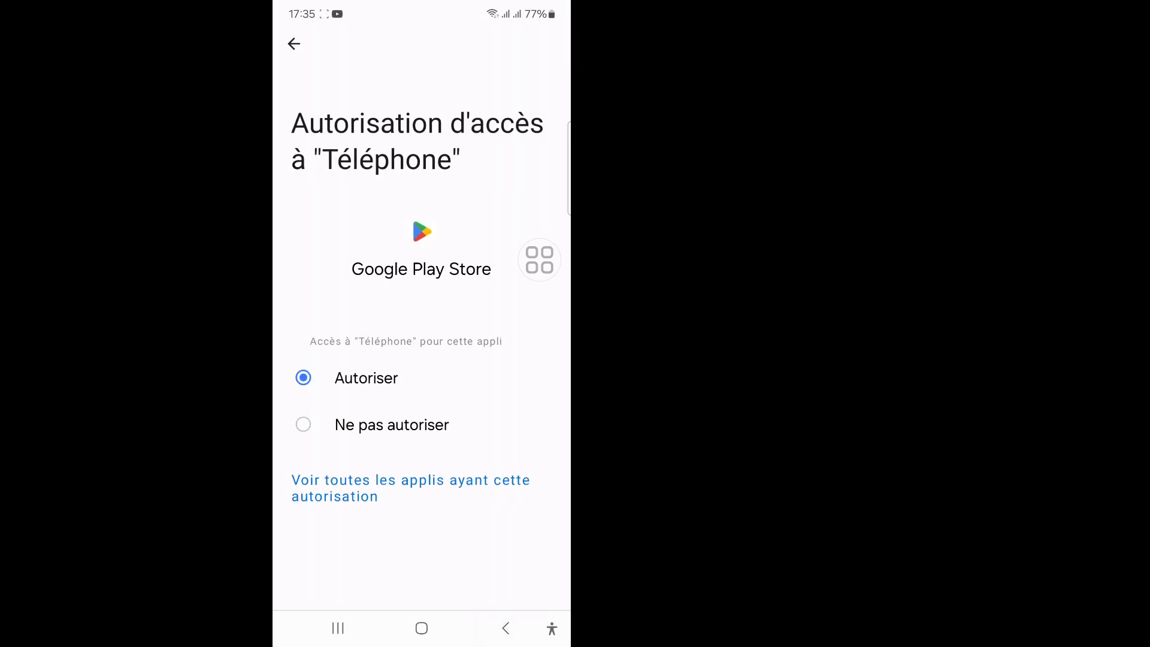
left_click(295, 45)
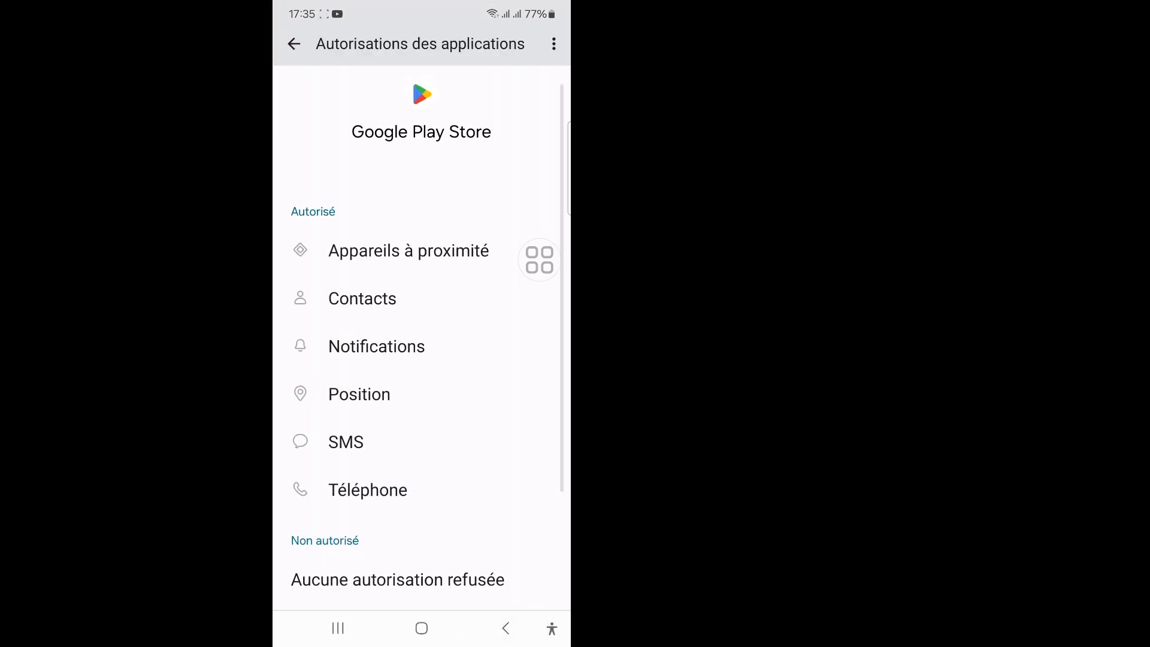
left_click(295, 45)
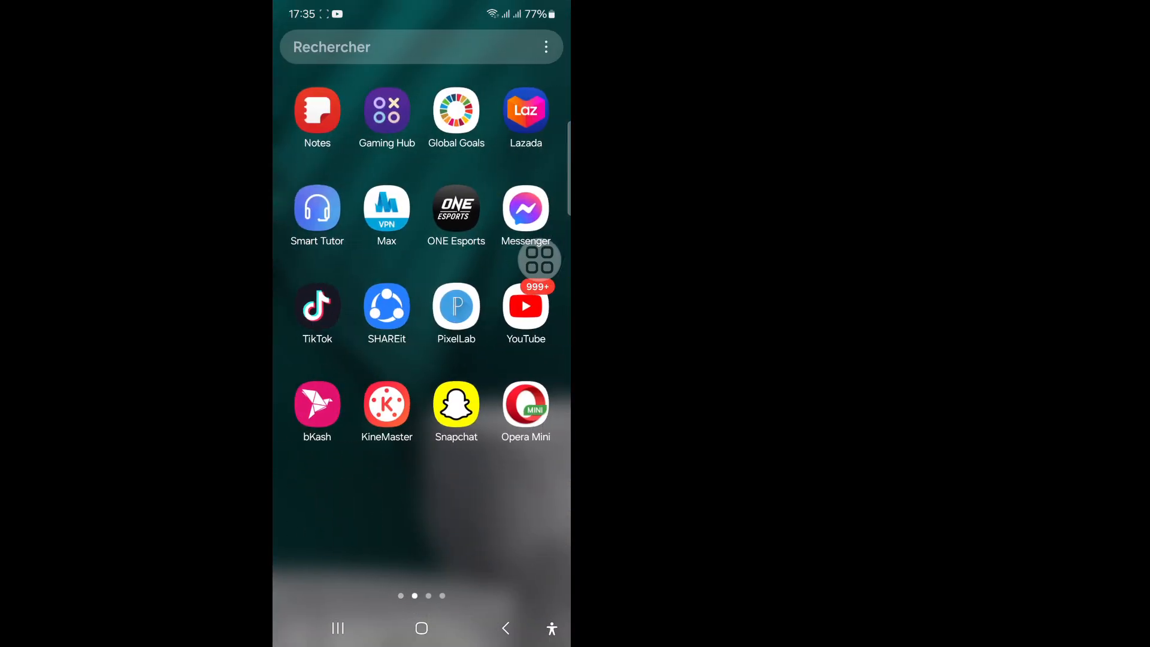
Step: From the home screen, launch Google Play Store at its Pour vous page
scroll("left", 3)
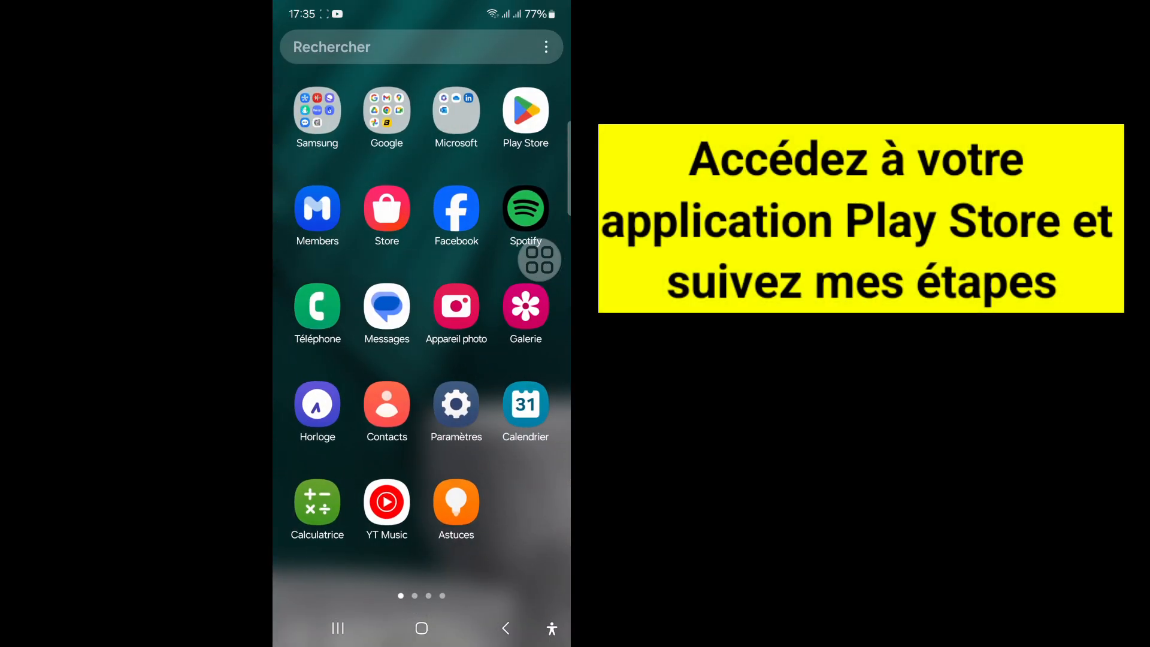
left_click(421, 627)
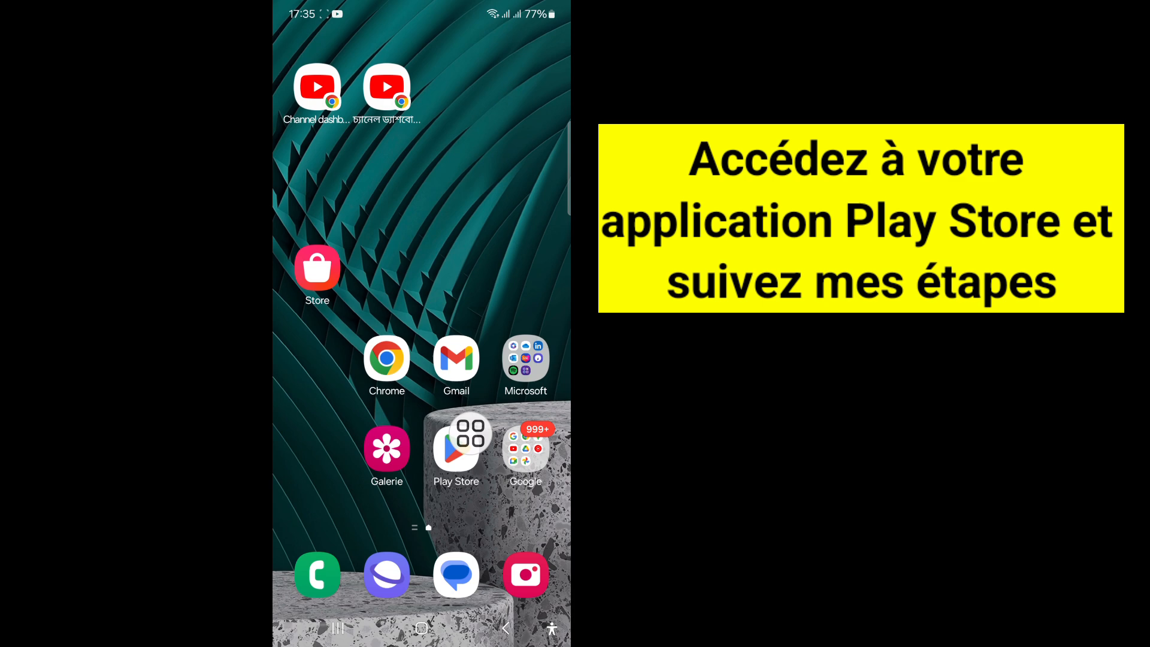
left_click(455, 445)
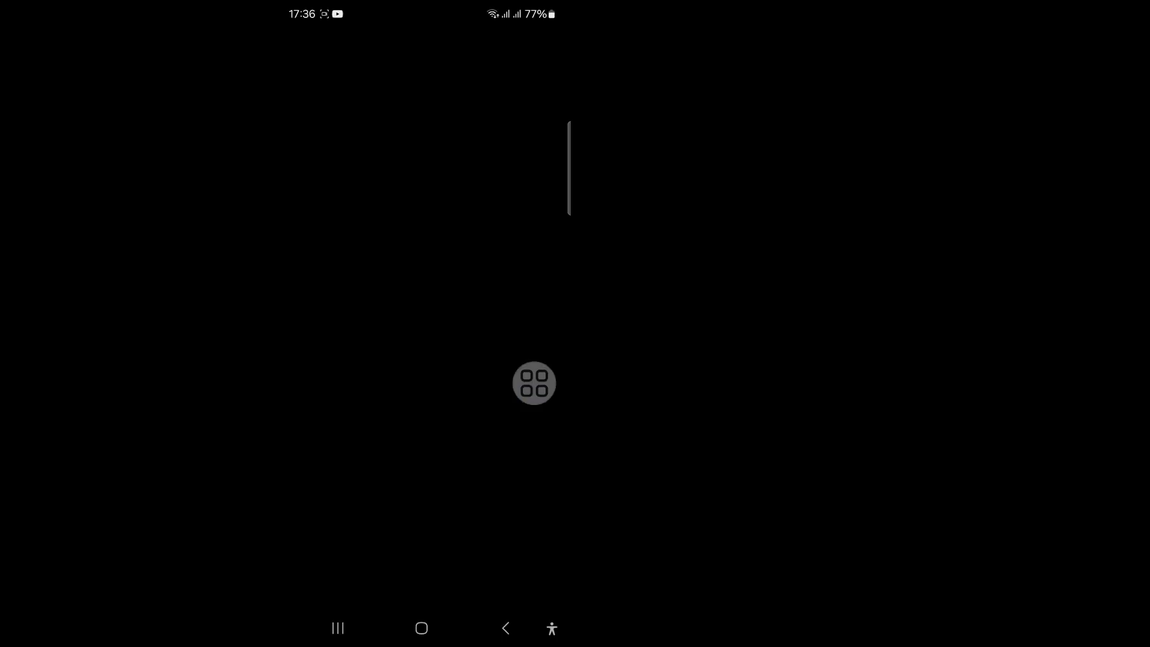
left_click(535, 382)
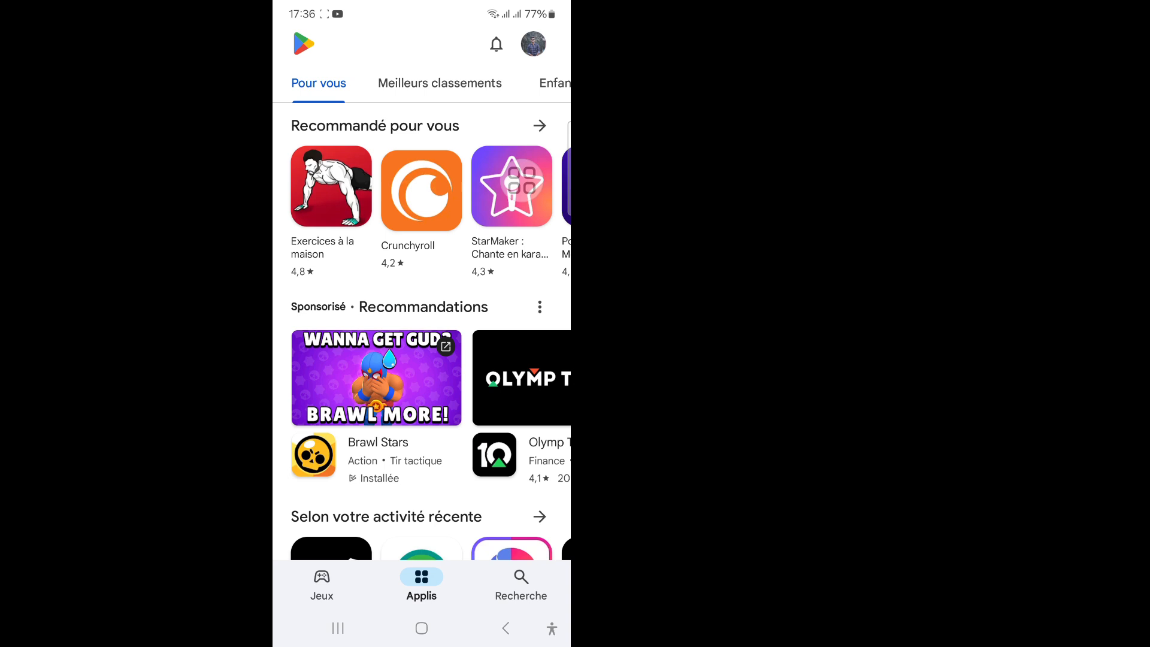
Step: Via Gérer les applications et l'appareil, select Wuthering Waves, Brawl Stars and another big game and request their uninstall
left_click(532, 45)
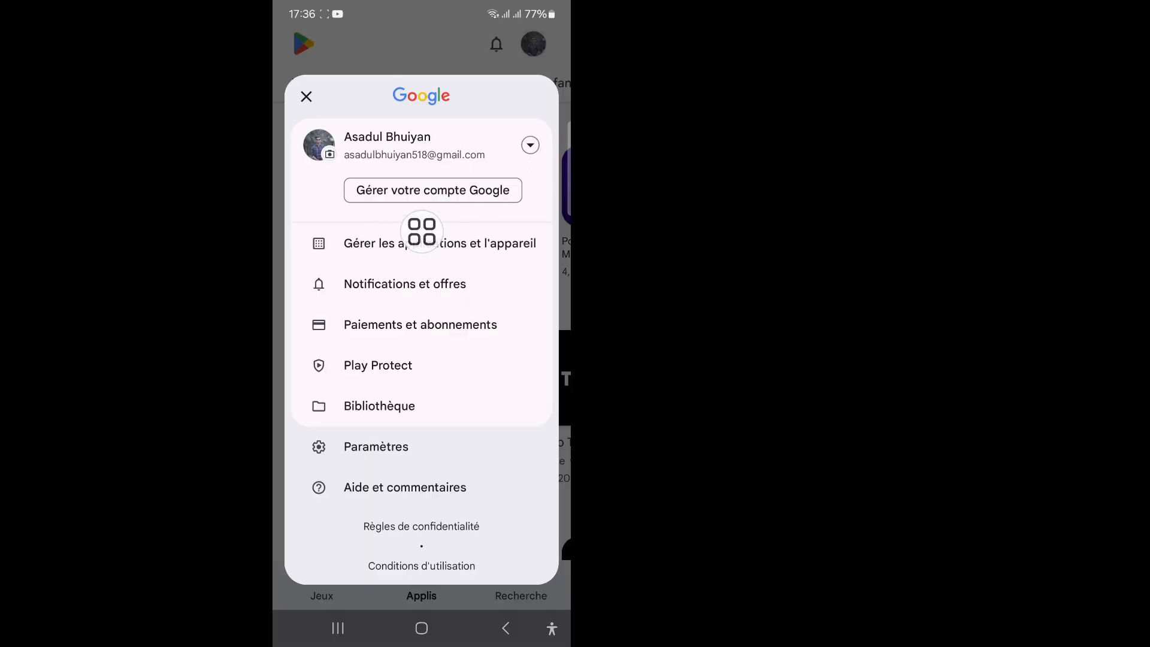
left_click(439, 243)
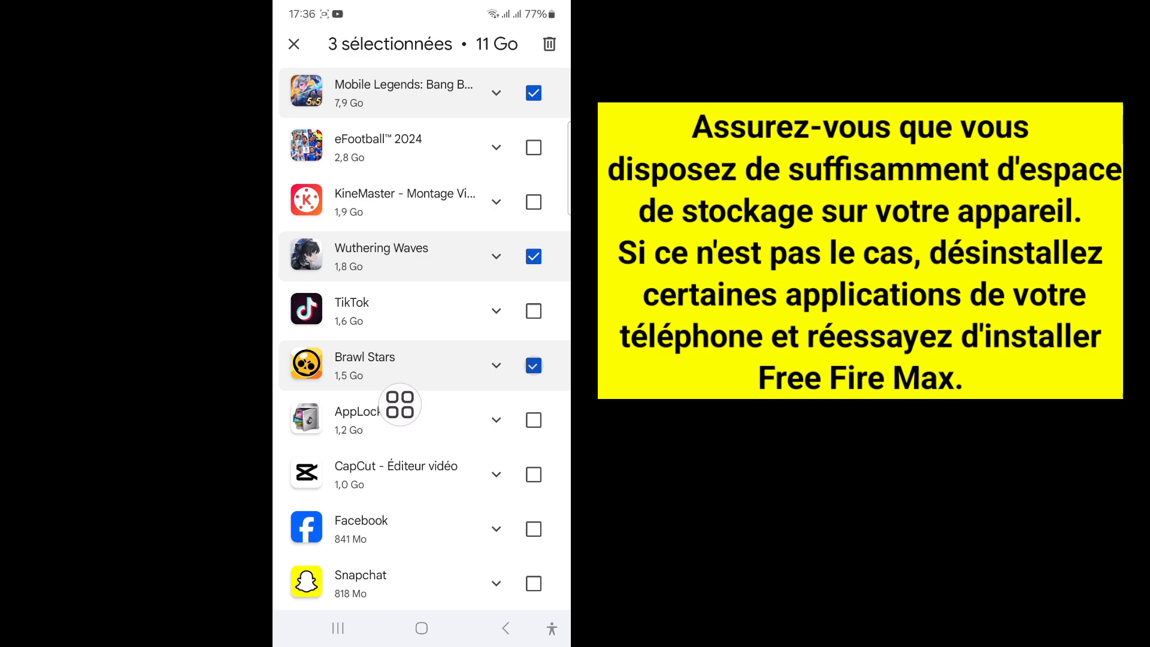
left_click(532, 92)
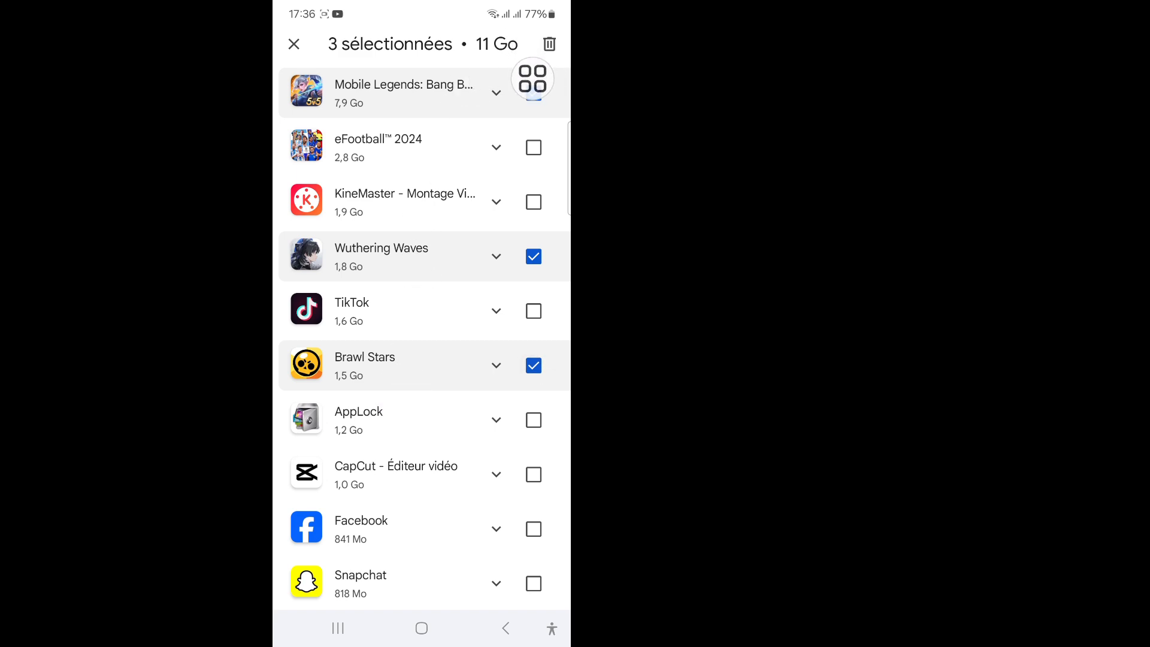
left_click(549, 44)
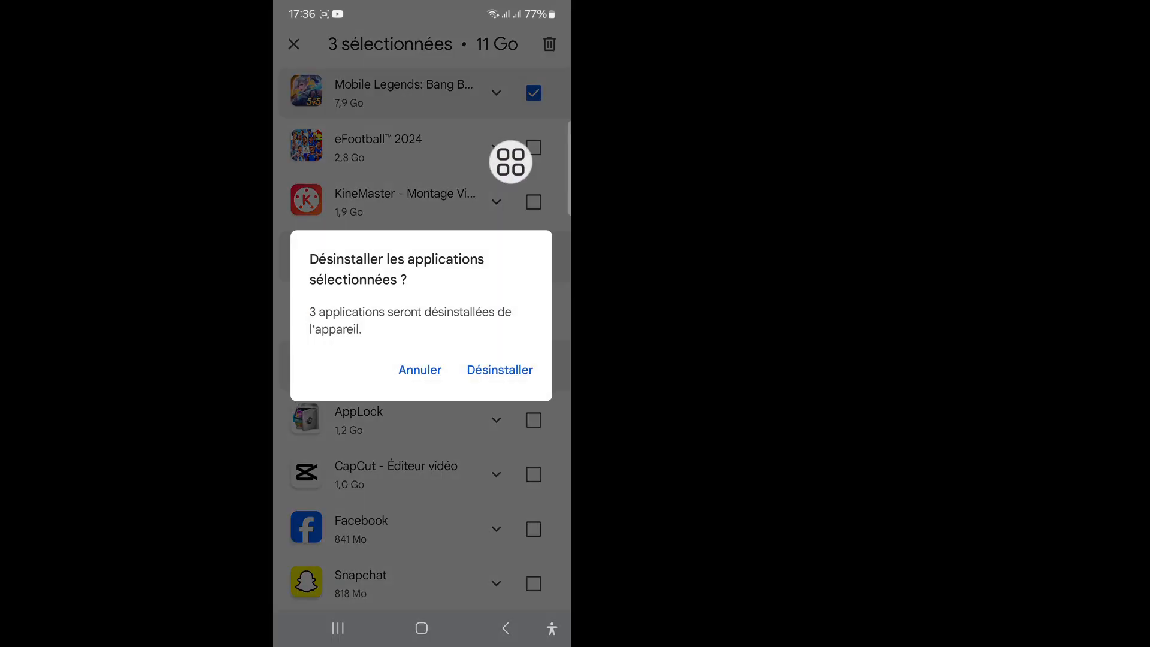
mouse_move(469, 365)
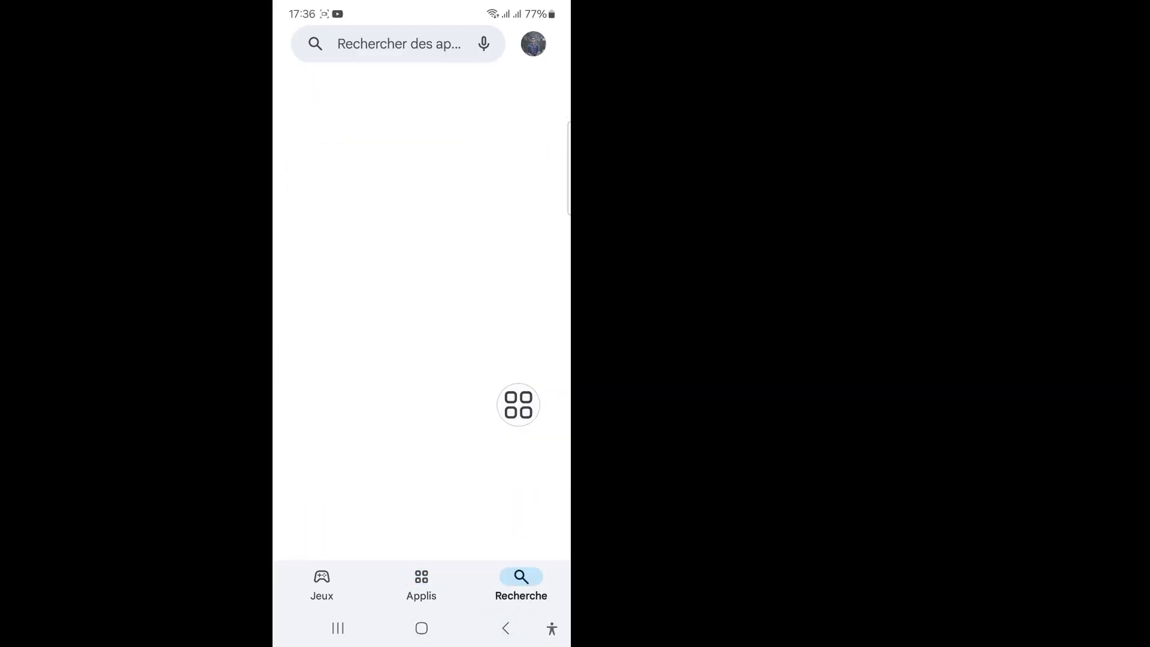
Step: Search 'free fire max' and install Free Fire: 7ème Anniversaire
left_click(398, 44)
type("f")
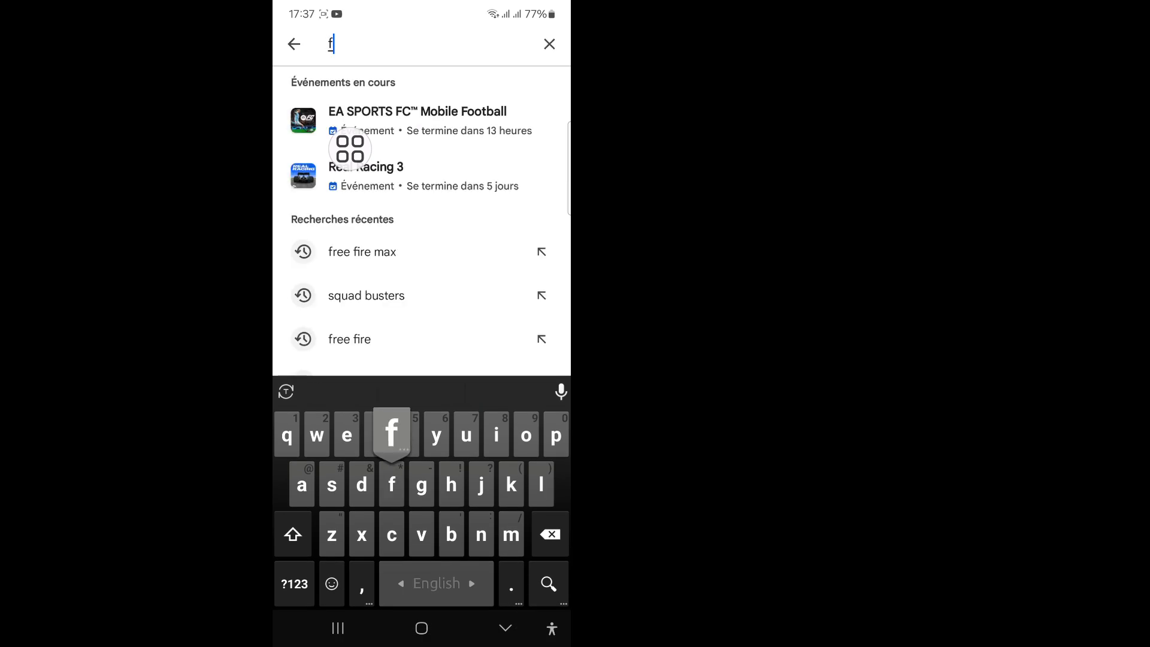
type("ree")
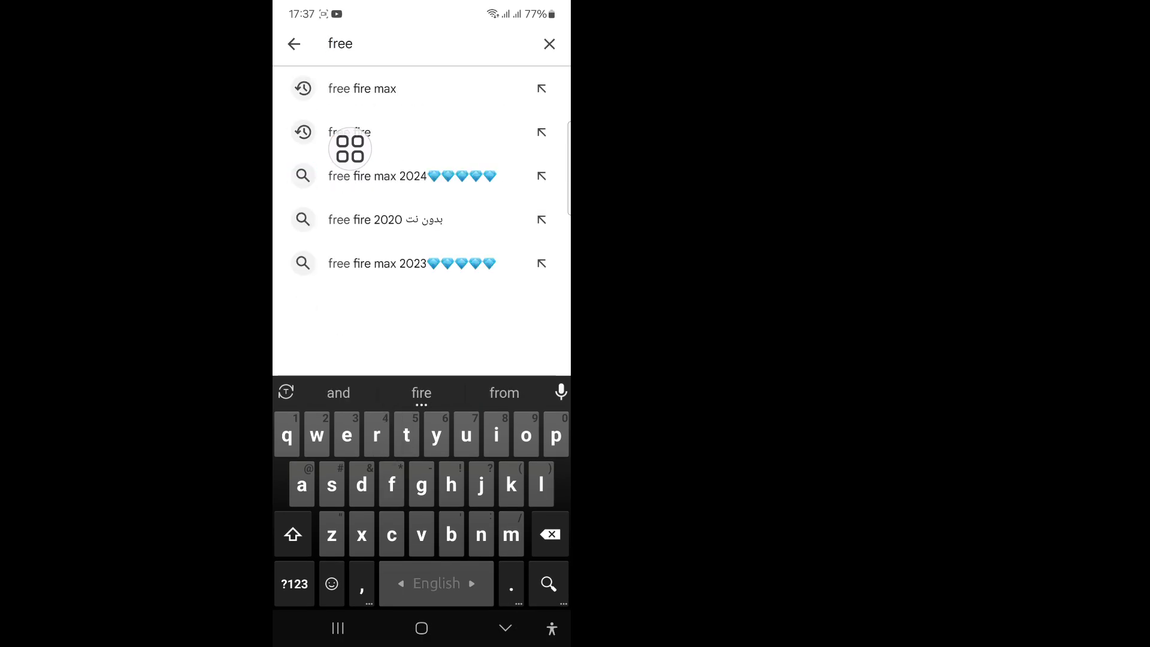
left_click(361, 88)
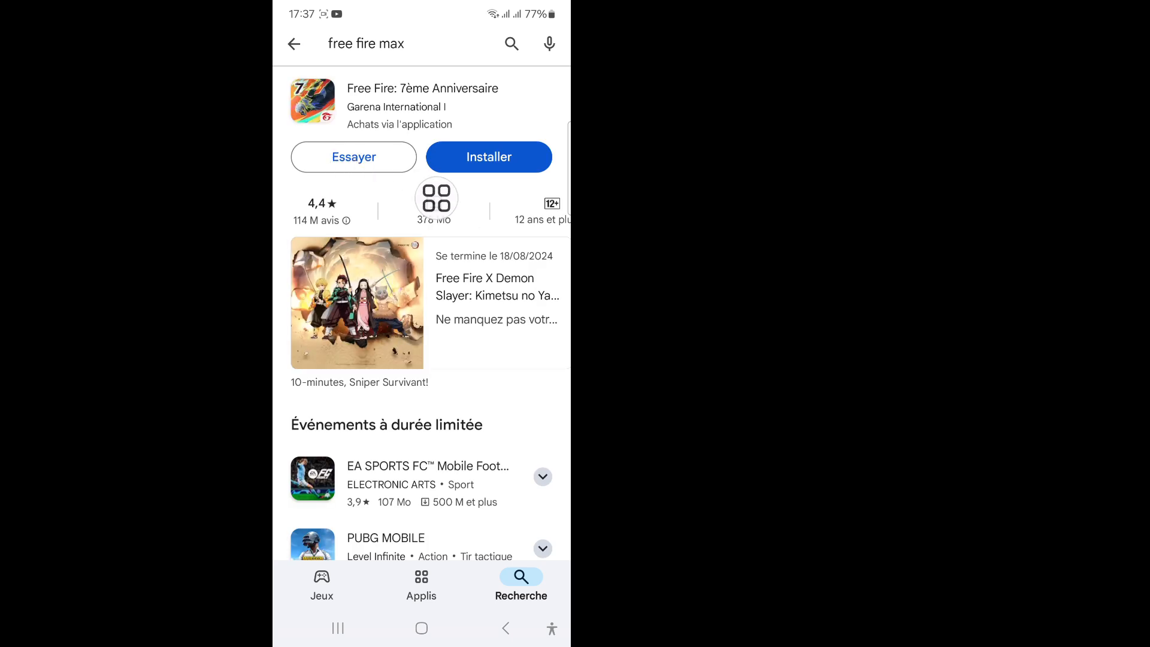
left_click(488, 157)
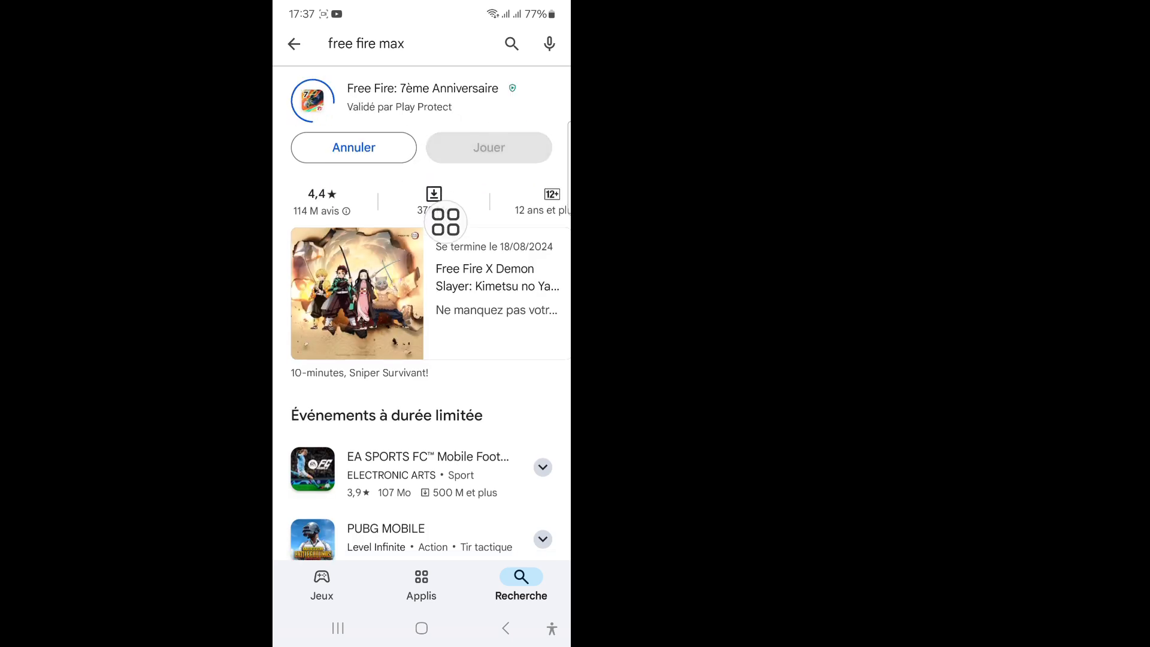